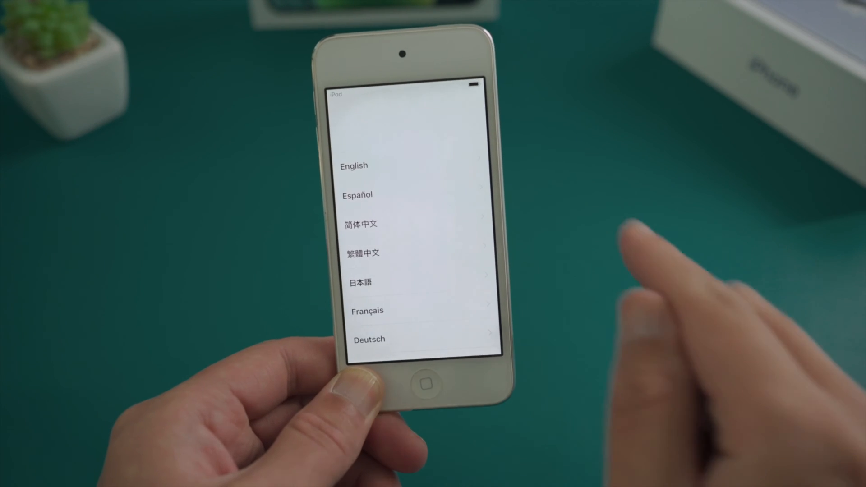
Choose English as the device language and continue to the Activation Lock screen
click(354, 166)
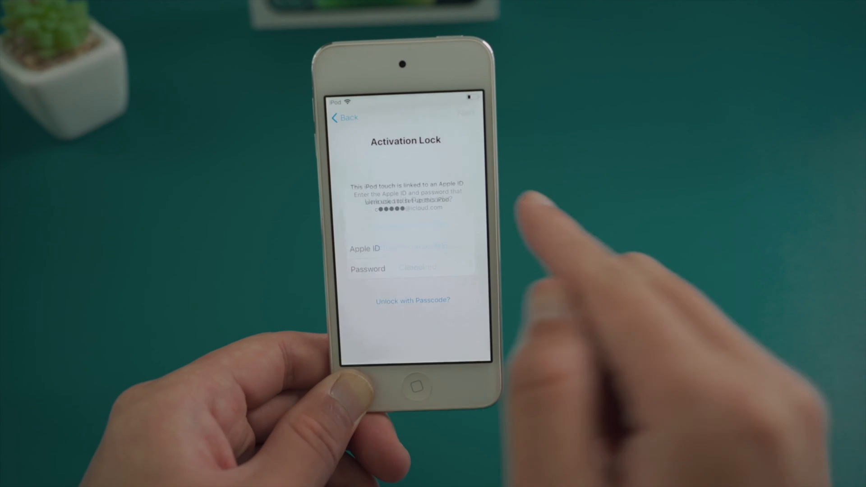
click(413, 300)
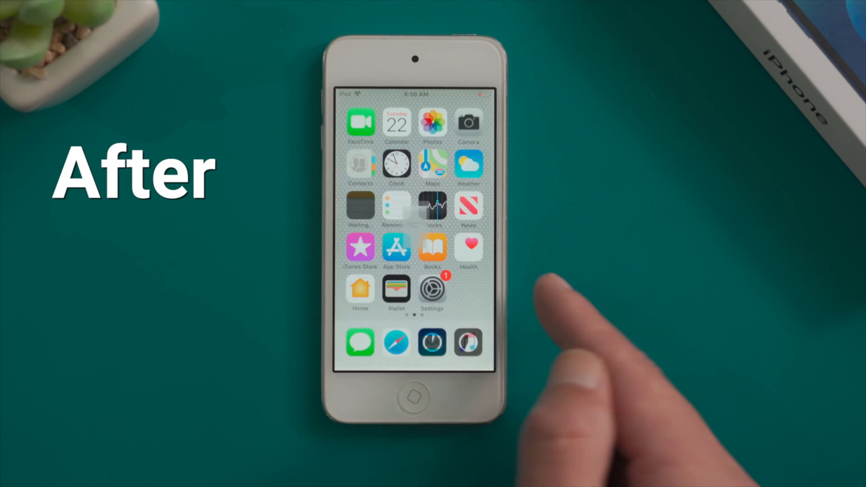
From Settings, start 'Sign in to your iPod touch' to reach the Apple ID page
click(432, 288)
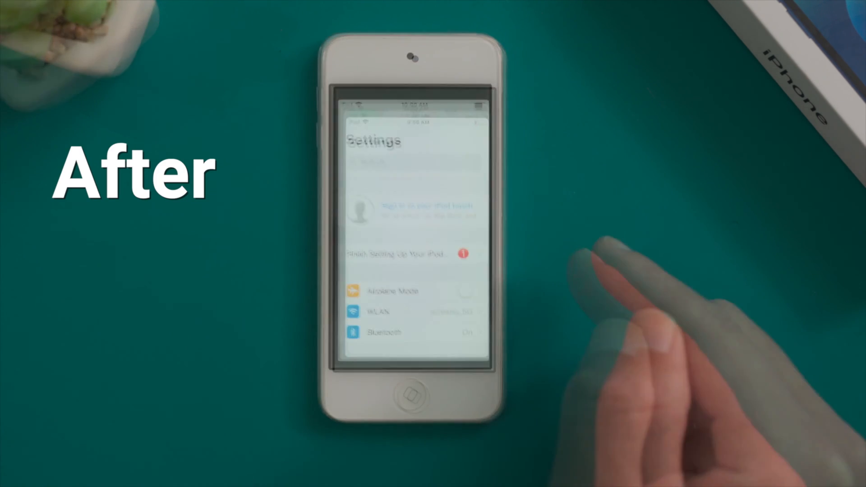
click(411, 205)
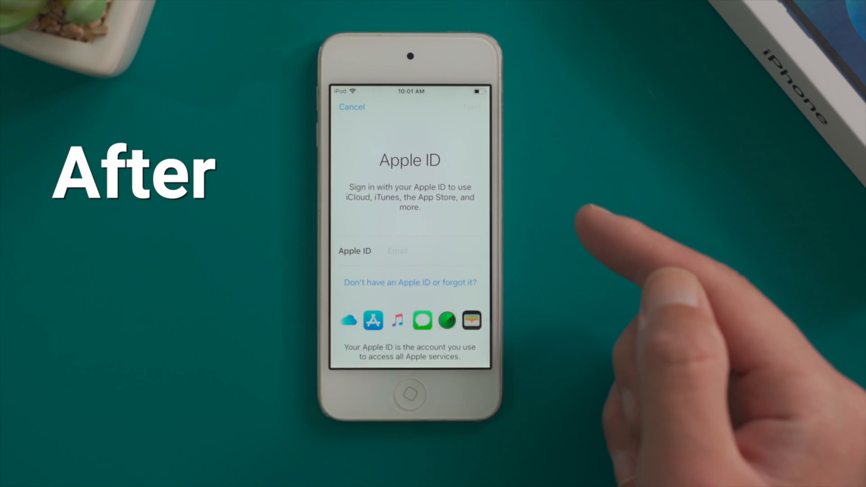
click(352, 107)
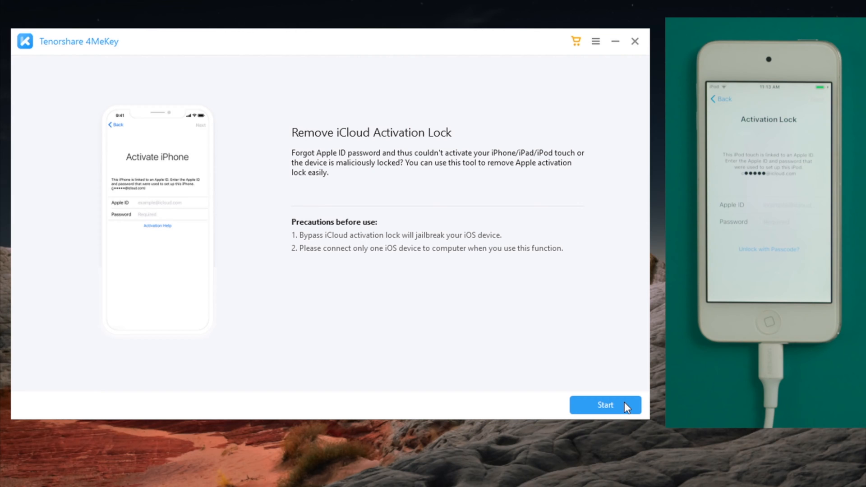
Start Remove iCloud Activation Lock in 4MeKey and accept the usage agreement
click(604, 405)
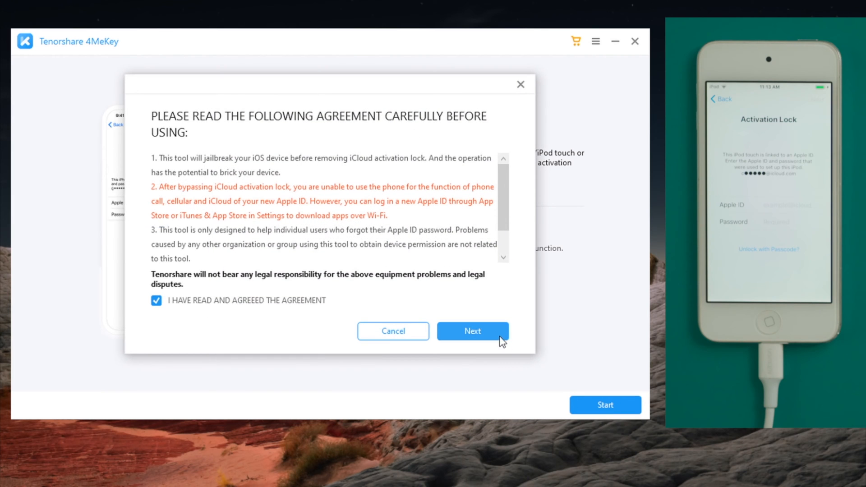
click(472, 331)
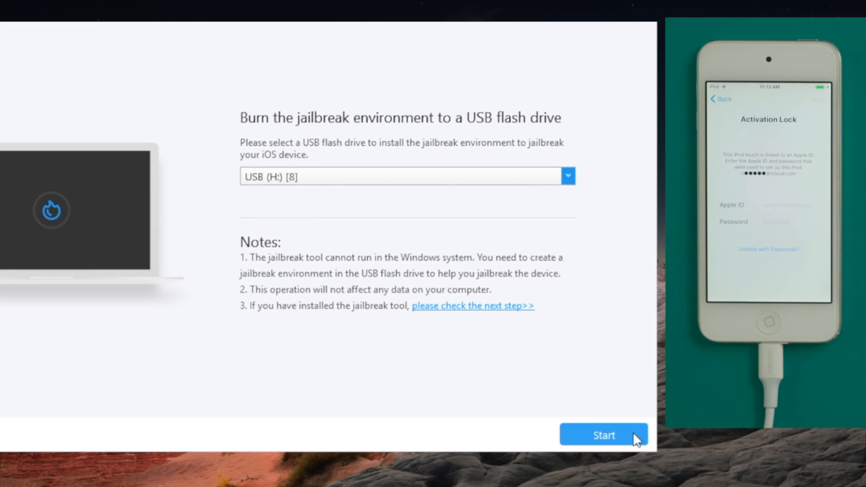
Burn the jailbreak environment to the USB drive, confirming it will be erased
click(603, 434)
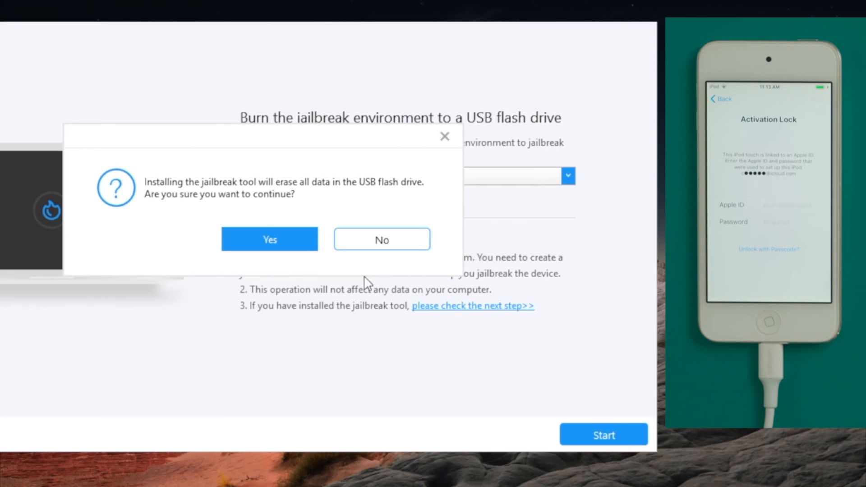
click(270, 239)
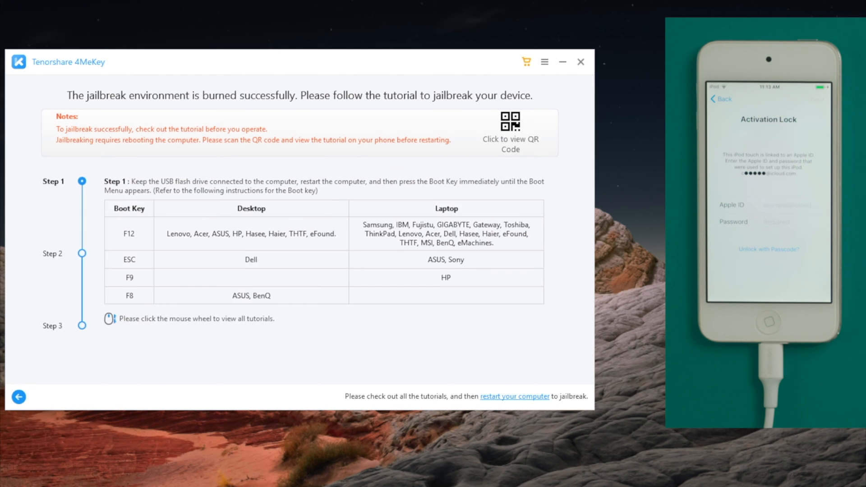
Restart the computer from the Start menu's power options
scroll(down, 3)
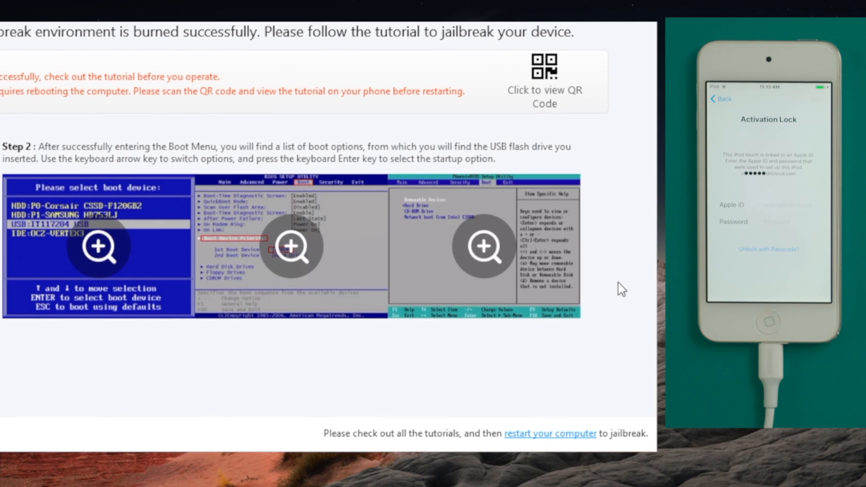
click(21, 462)
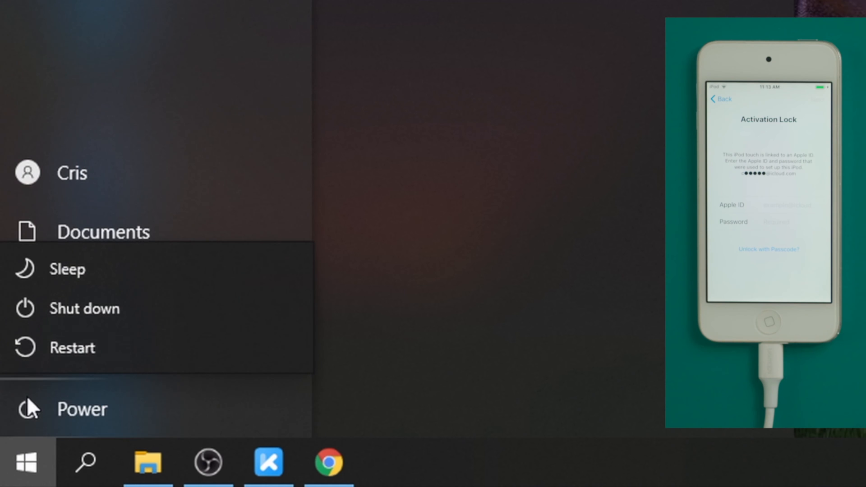
mouse_move(171, 348)
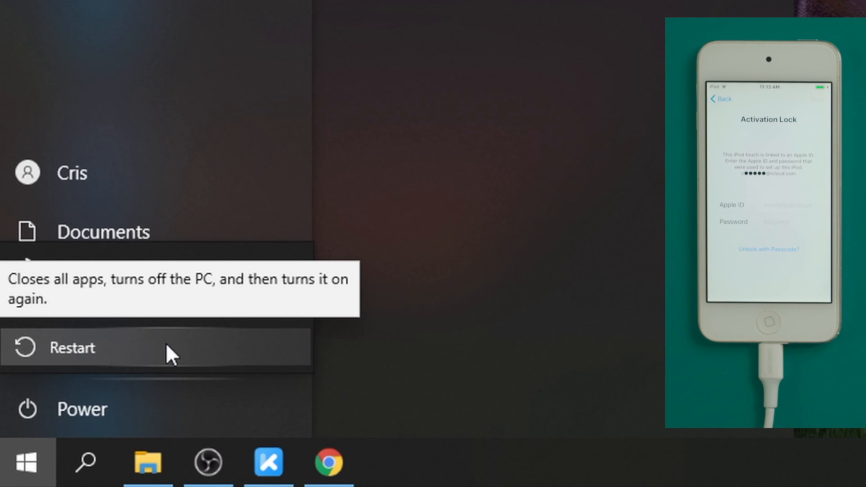
click(72, 347)
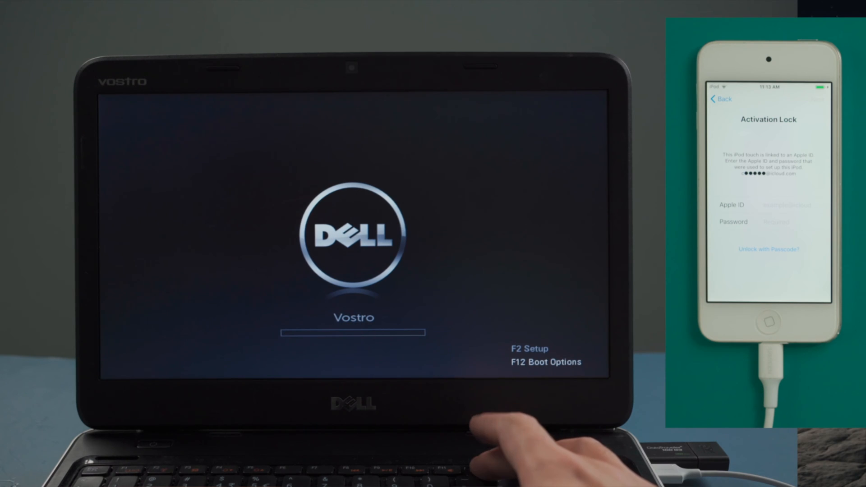
Use the F12 boot menu to boot the laptop from the USB Storage Device
key(f12)
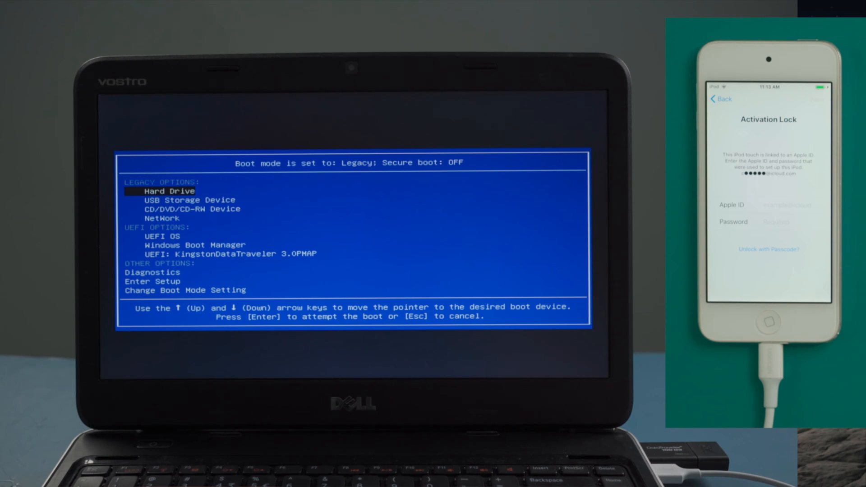
key(Down)
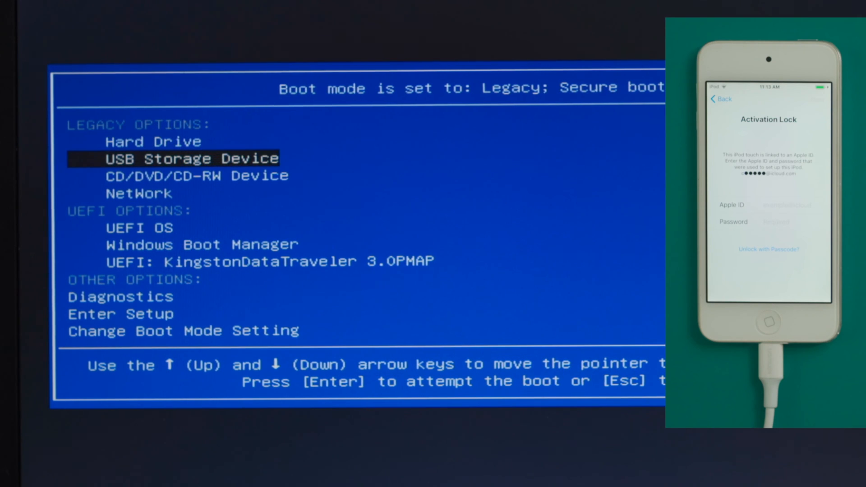
key(Enter)
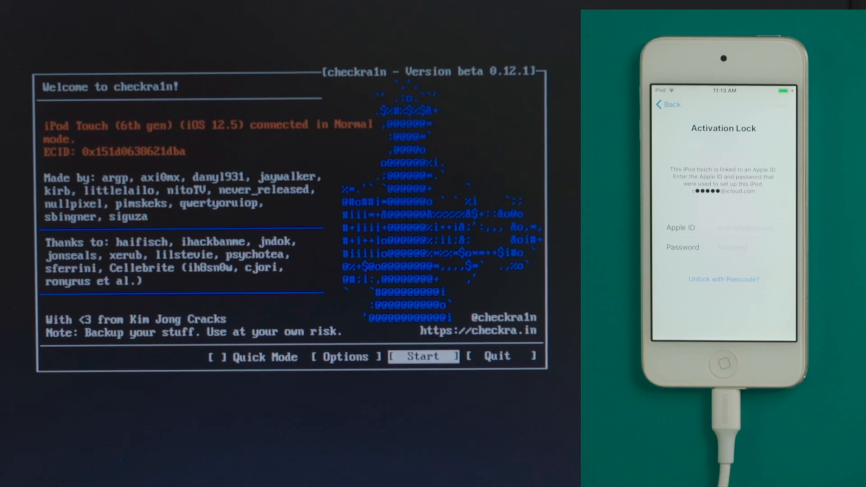
Start checkra1n, send the iPod touch into recovery mode and reach the DFU instructions
click(423, 356)
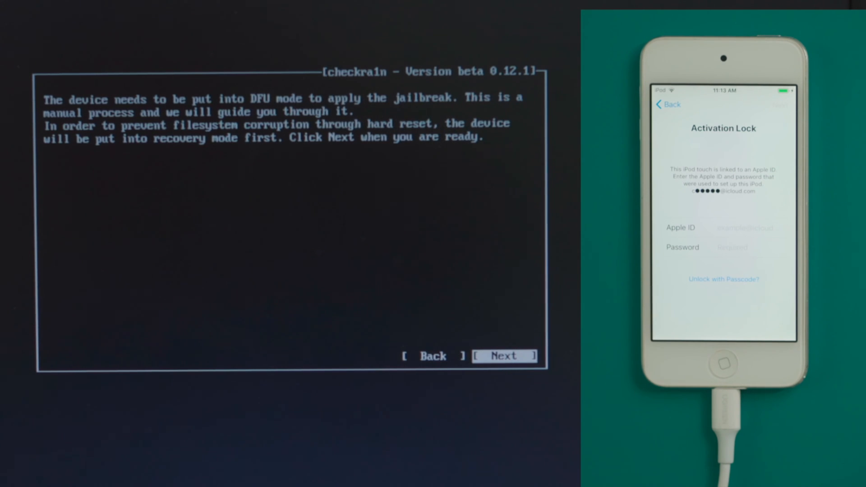
click(503, 355)
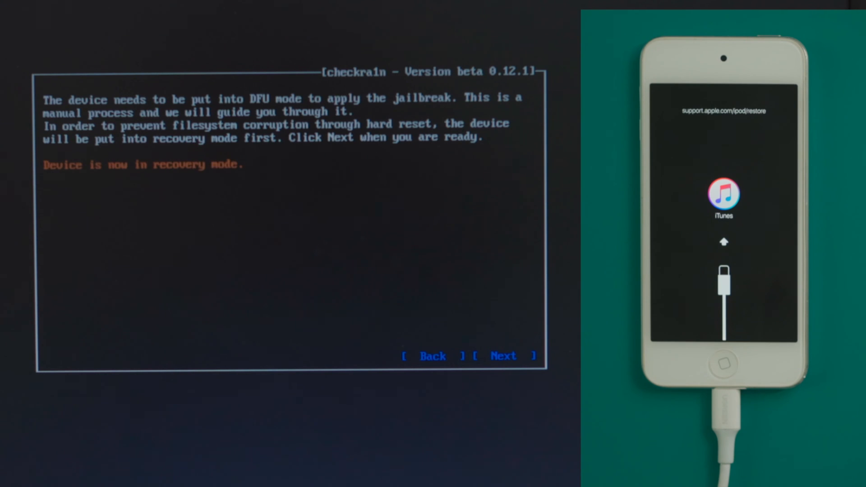
click(503, 355)
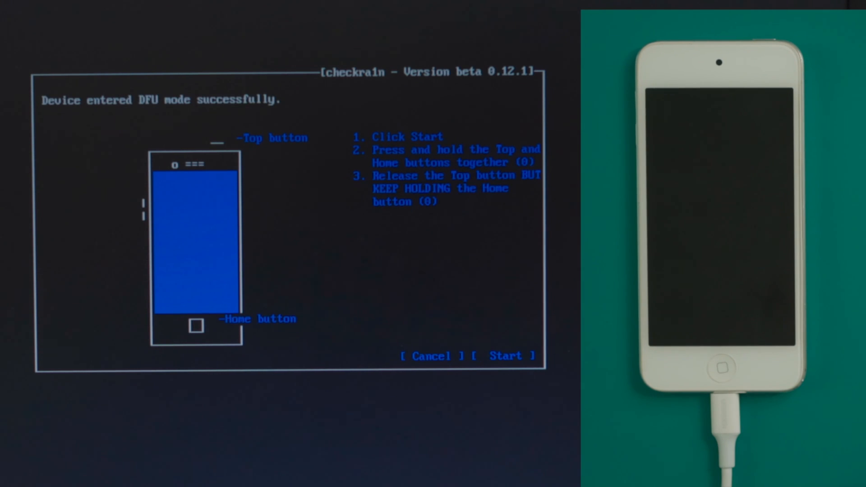
Run the checkra1n jailbreak on the iPod touch in DFU mode
click(505, 356)
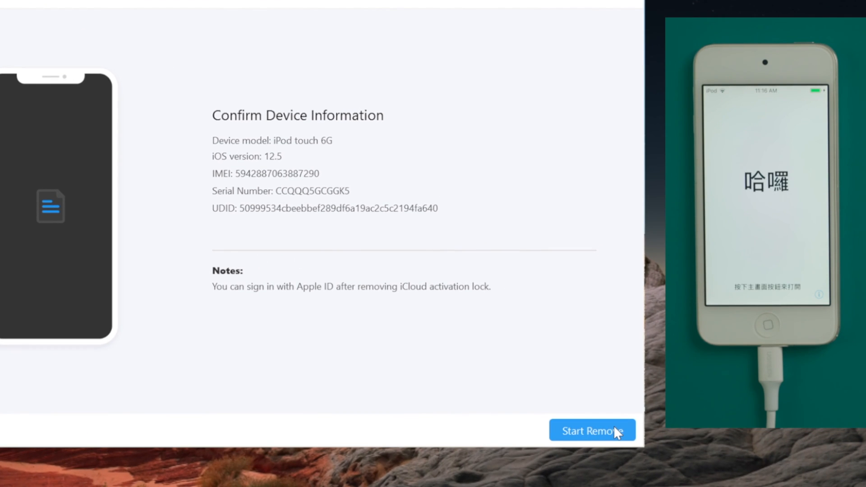
Start Remove for the confirmed iPod touch 6G on iOS 12.5
click(591, 430)
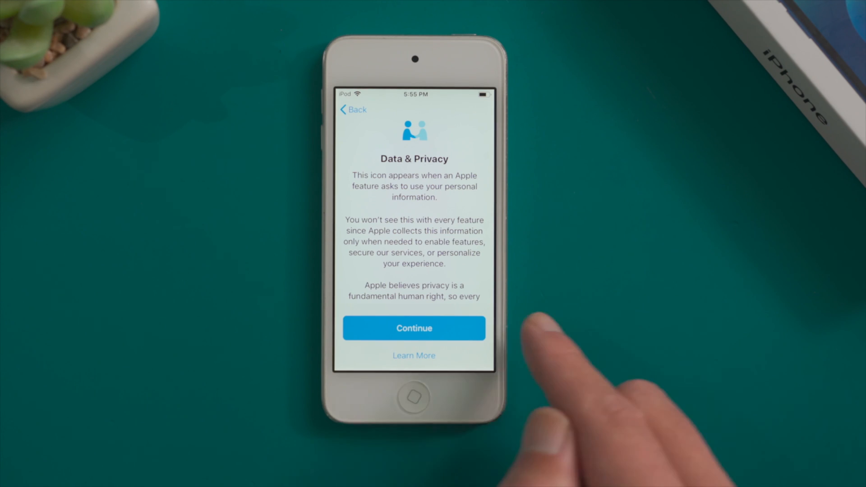
Continue past Data & Privacy, choose Don't Transfer Apps & Data, and enter Settings from the home screen
click(413, 327)
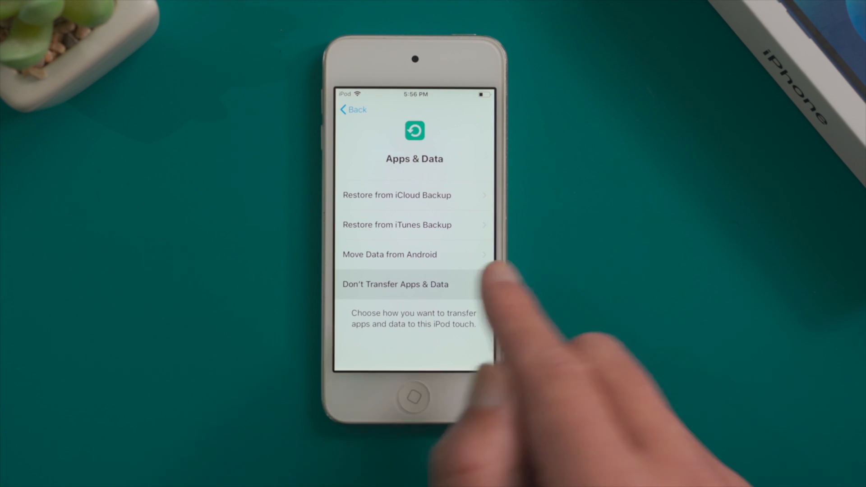
click(395, 284)
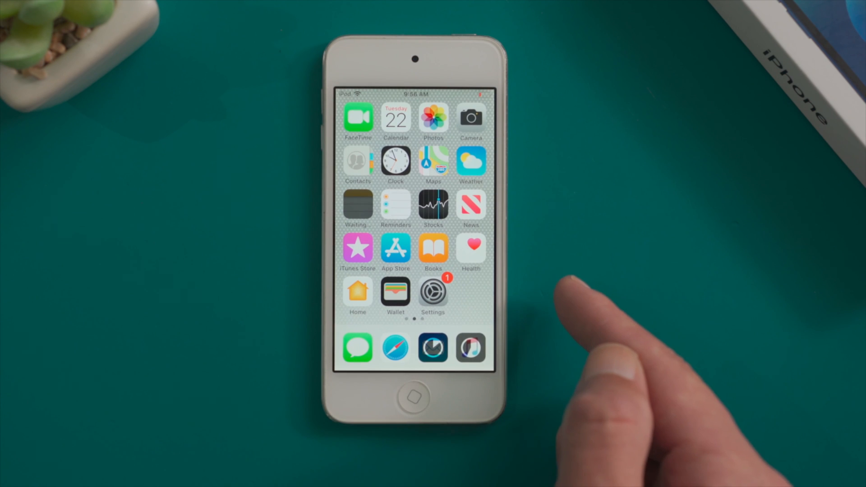
click(432, 291)
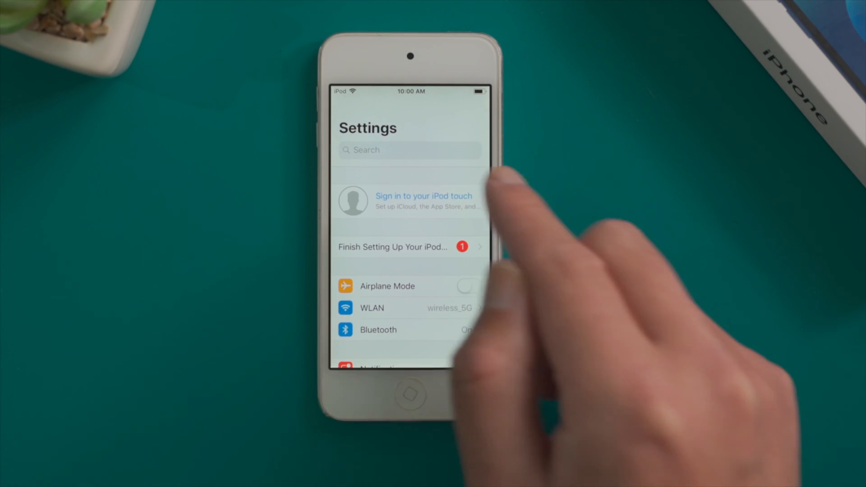